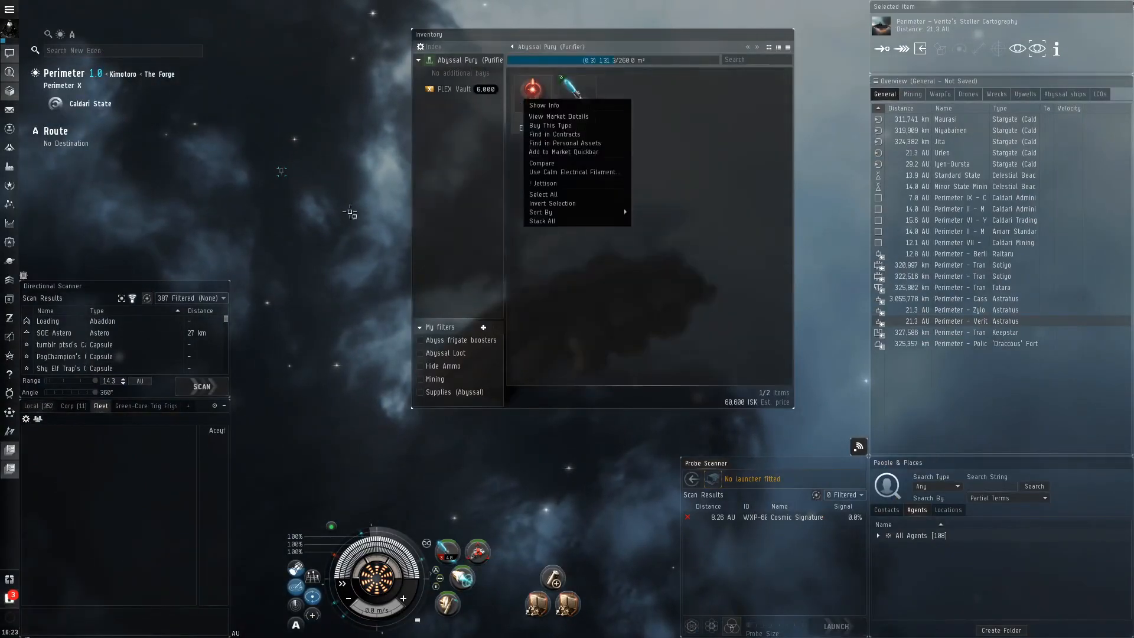
Use the Calm Electrical Filament from the cargo hold to enter an Abyssal pocket
left_click(576, 172)
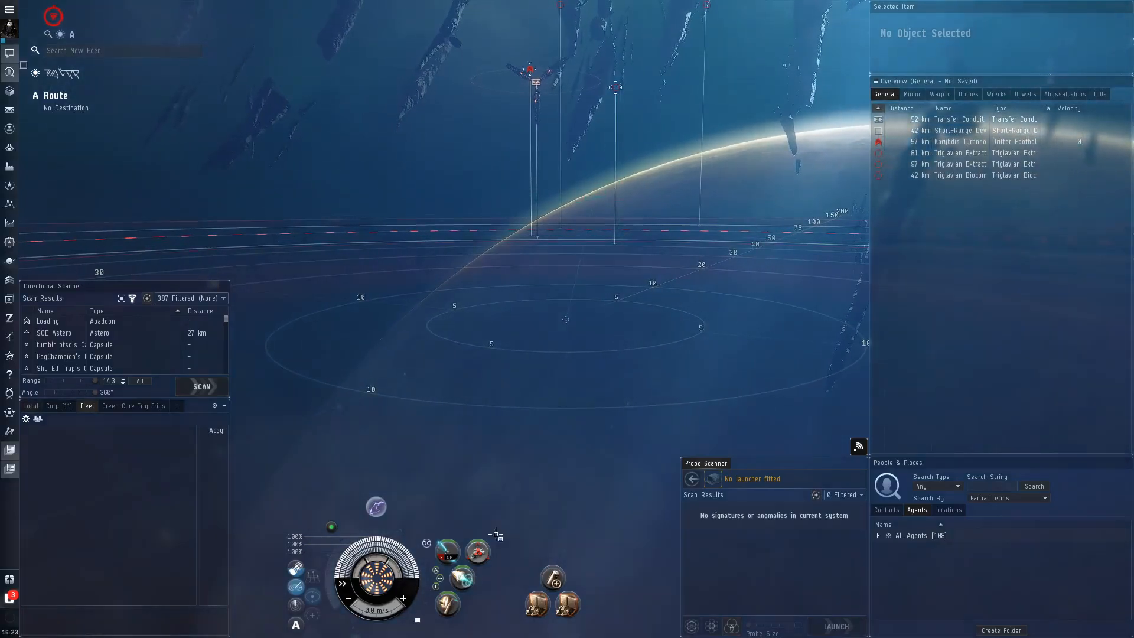
Lock the Karybdis Tyrannos and Biocombinative Cache, and open fire on the Tyrannos
left_click(959, 141)
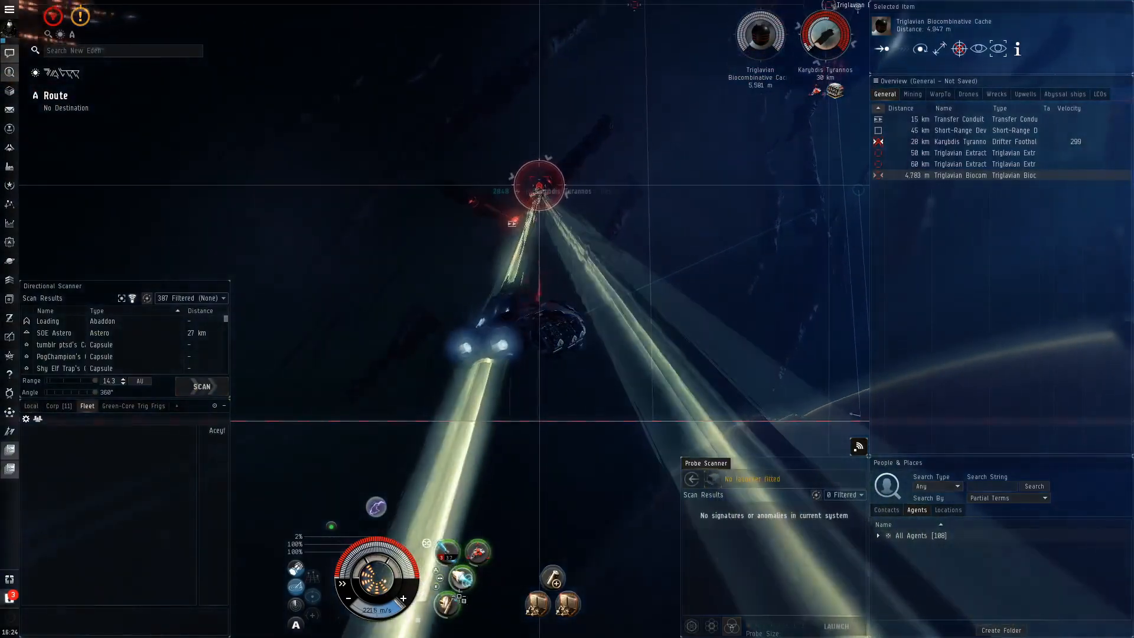
Destroy the remaining Triglavians and the cache, then jump through the Transfer Conduit
right_click(962, 141)
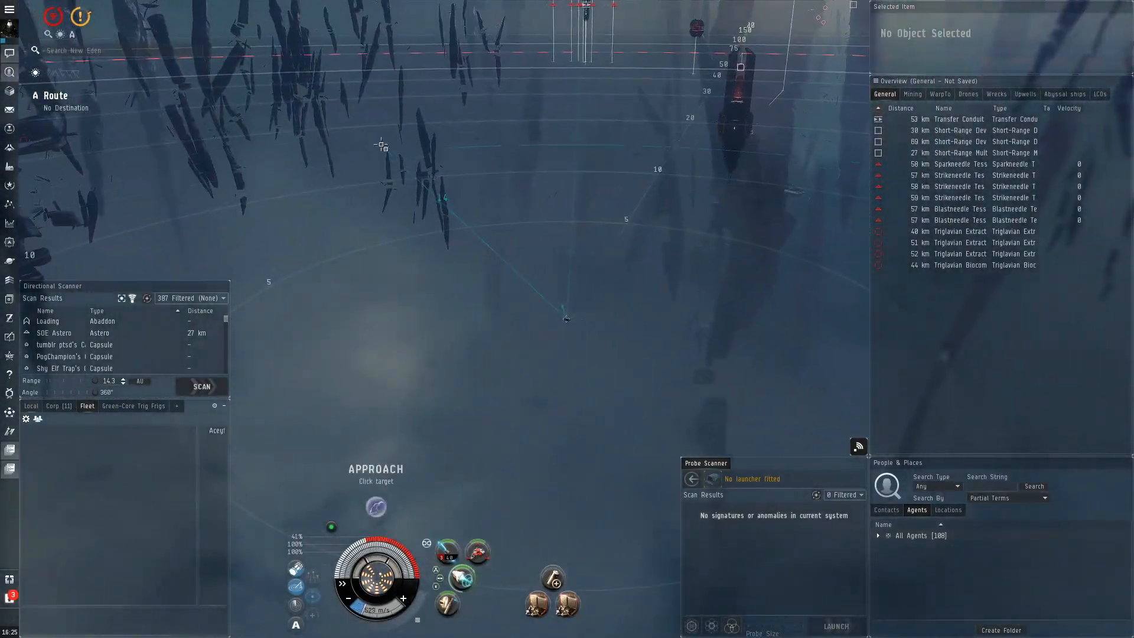
Lock the Blastneedle, Strikeneedle and Biocombinative Cache, firing weapons on the Blastneedle Tessella
left_click(959, 164)
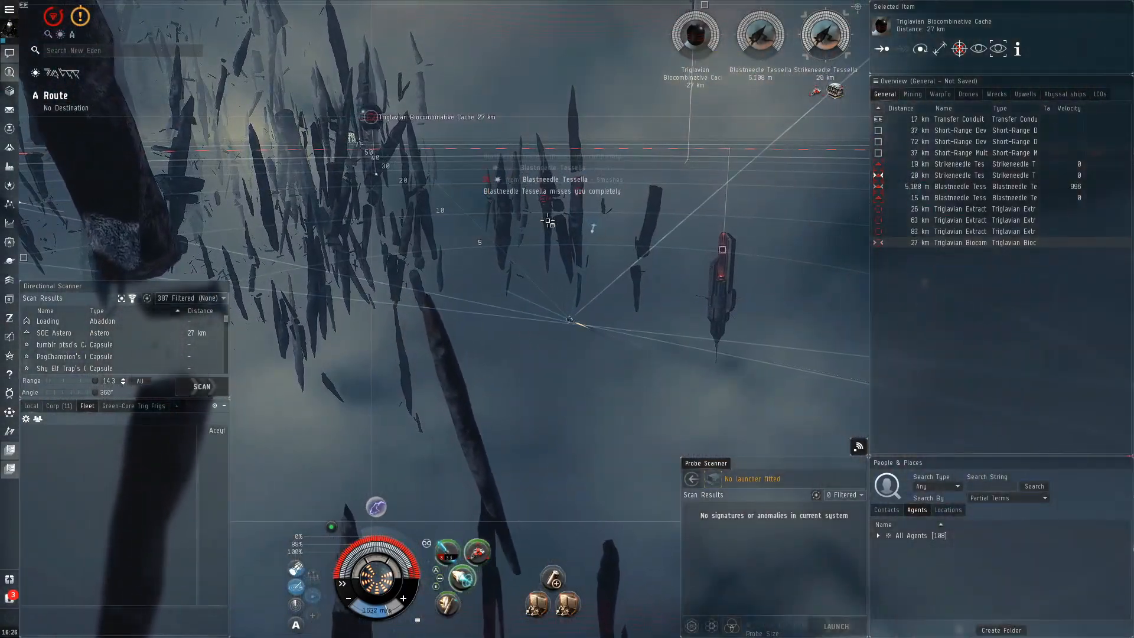
Search the regional market, entering 'aetheri' in the Browse search field
right_click(371, 116)
type("calm ele")
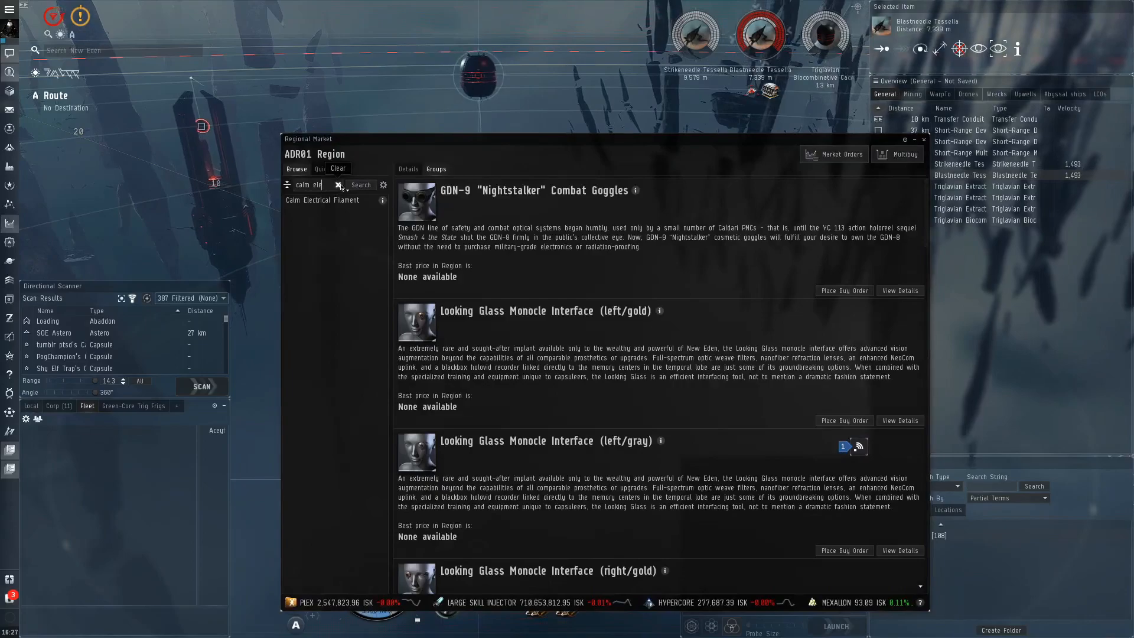
type("aetheri")
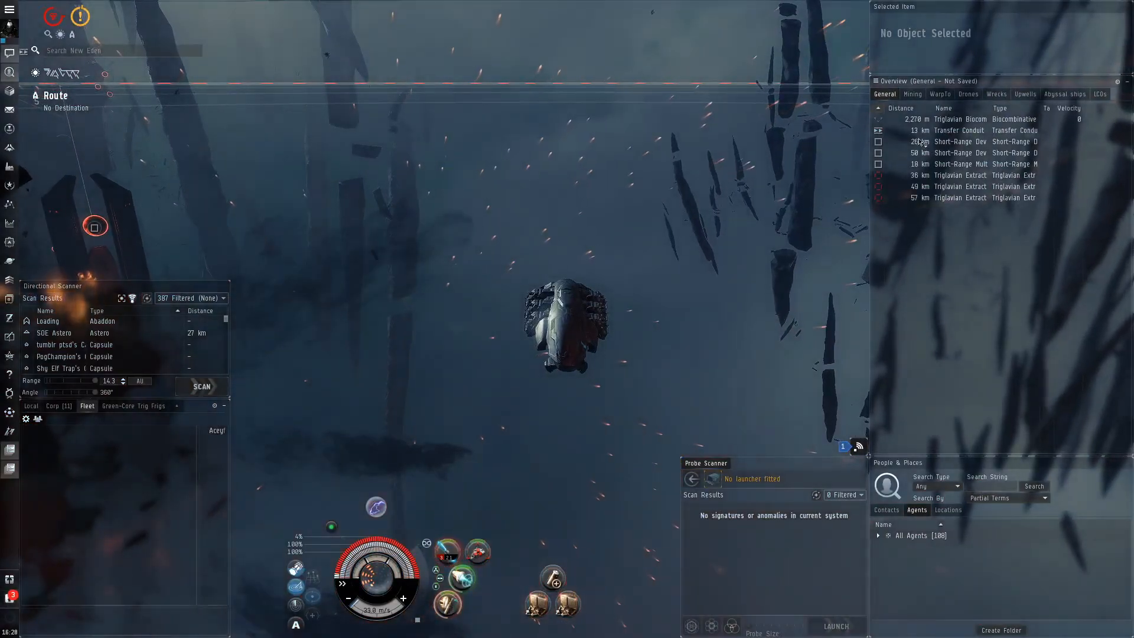
left_click(960, 130)
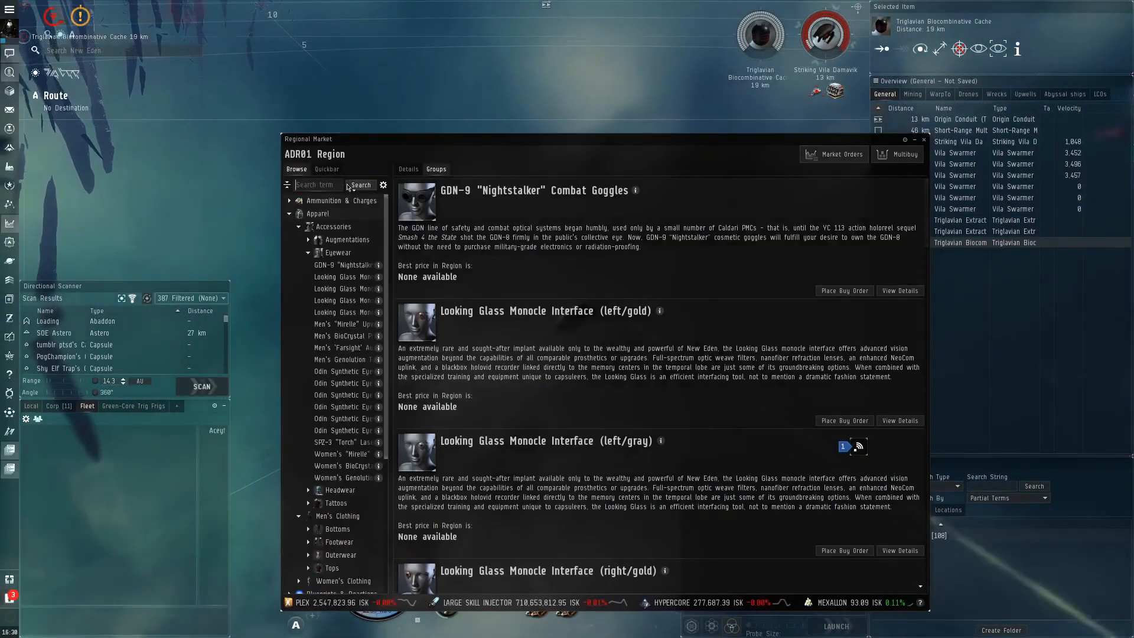
Search 'khanid' to preview the Aeon Khanid SKIN, then close the market and approach the cache
type("khanid")
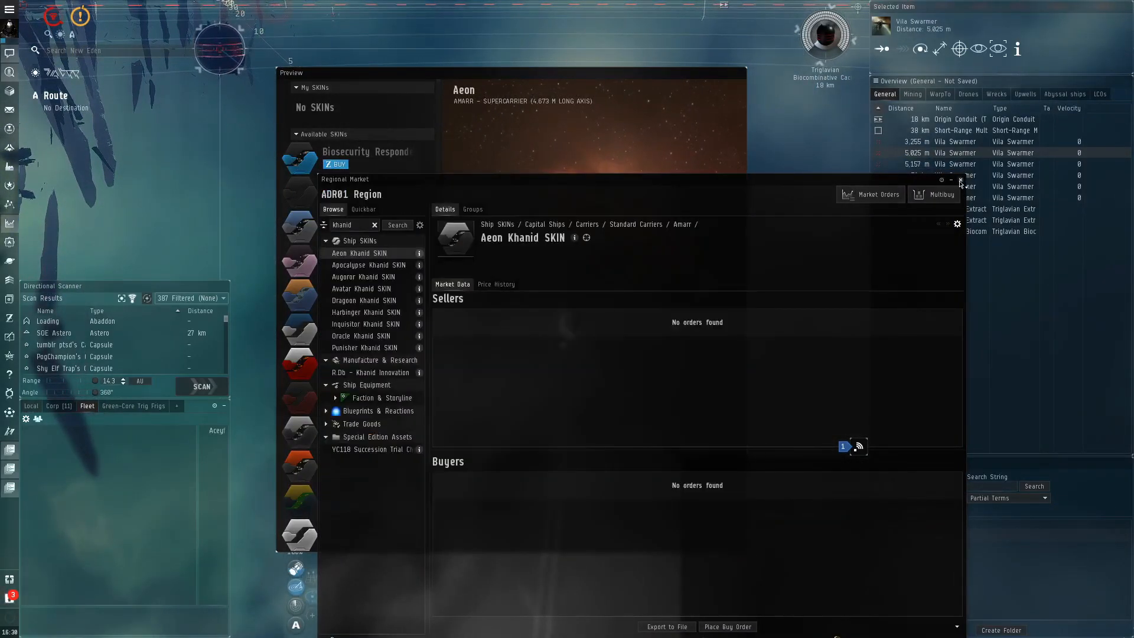
left_click(960, 180)
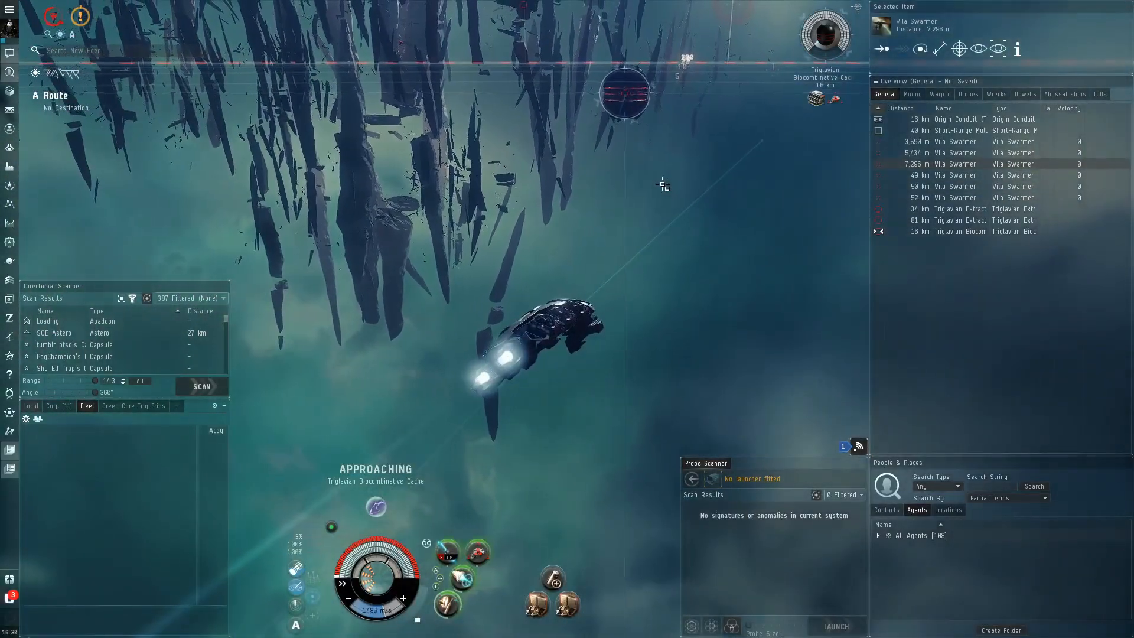